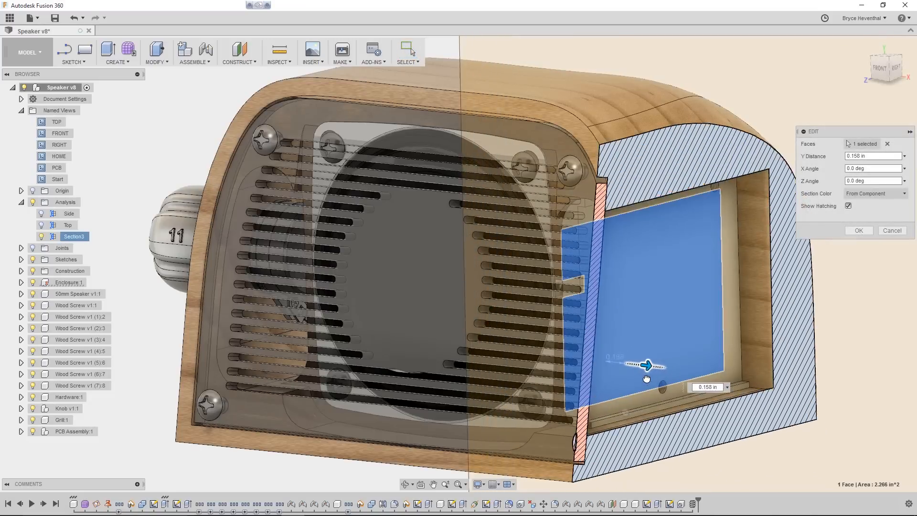
Step: Confirm the section cut offset to expose the board holder's back face
click(858, 230)
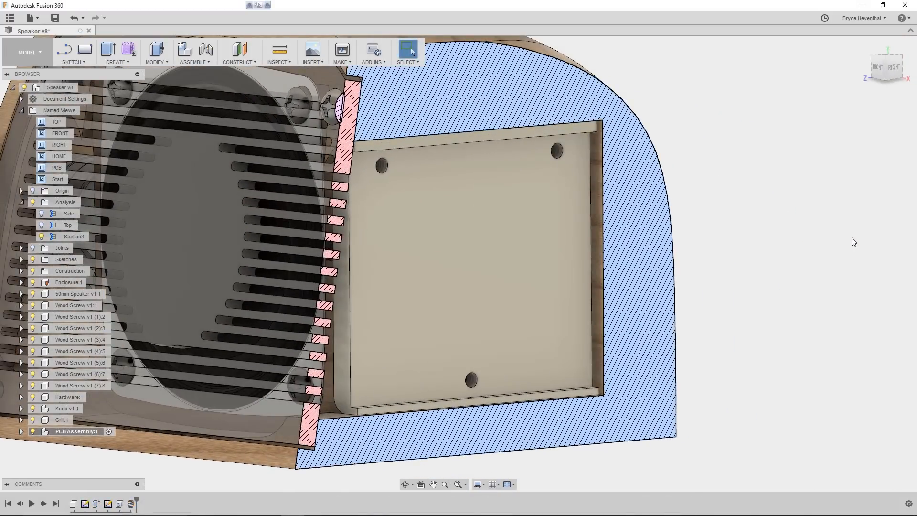
Step: Start a sketch on the board holder's back face
right_click(474, 263)
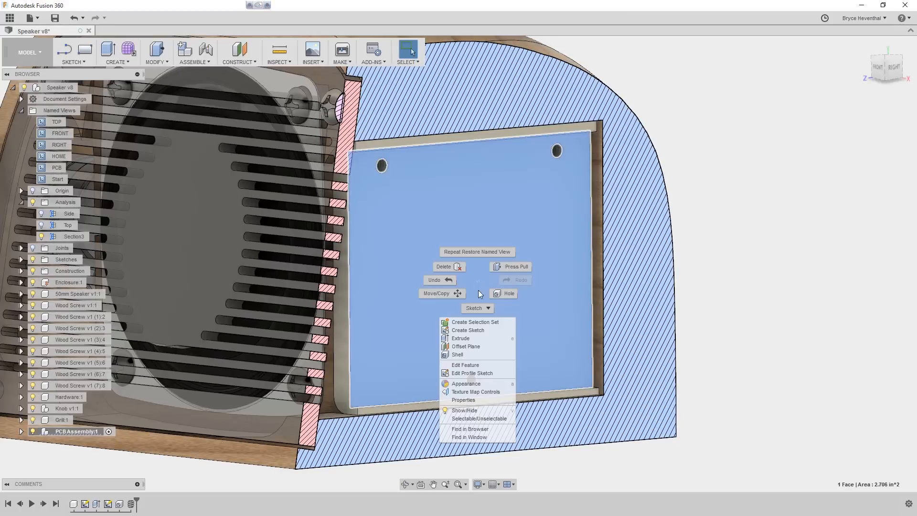
click(471, 373)
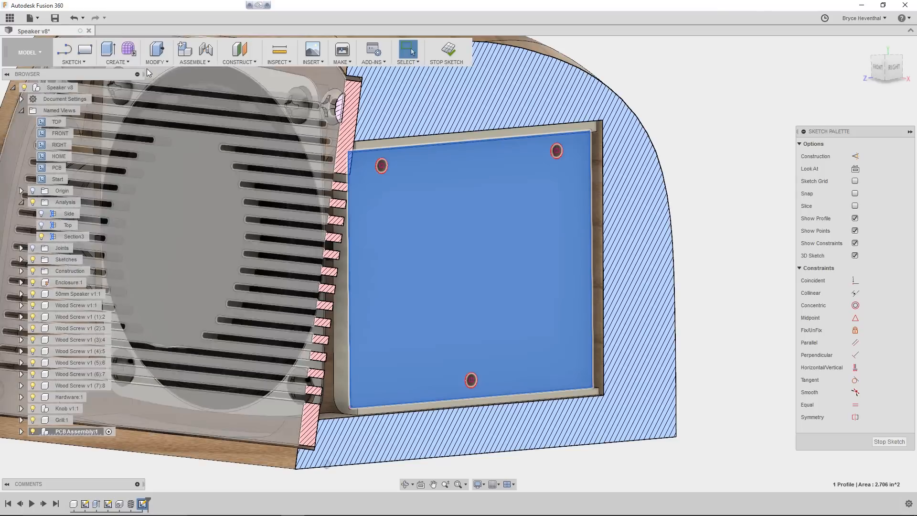
click(115, 52)
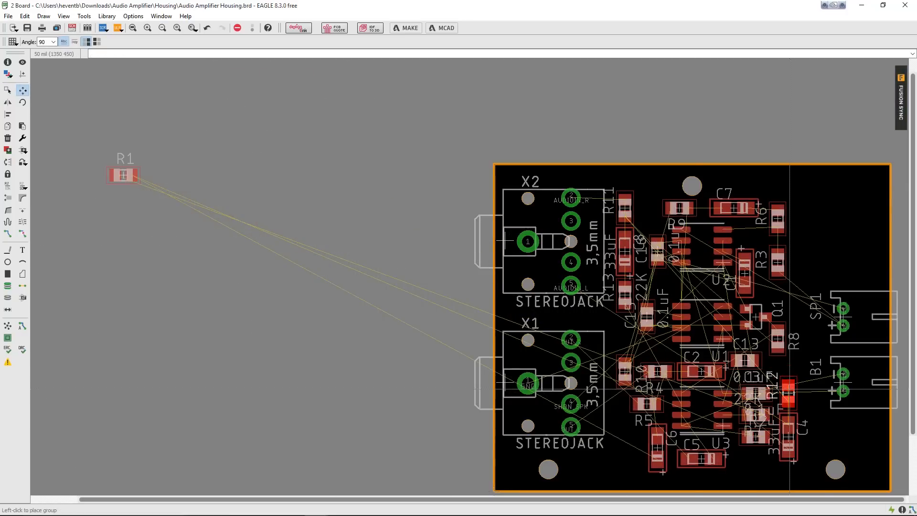
Step: In EAGLE, move resistor R1 onto the board near its bottom edge
drag(123, 174, 638, 479)
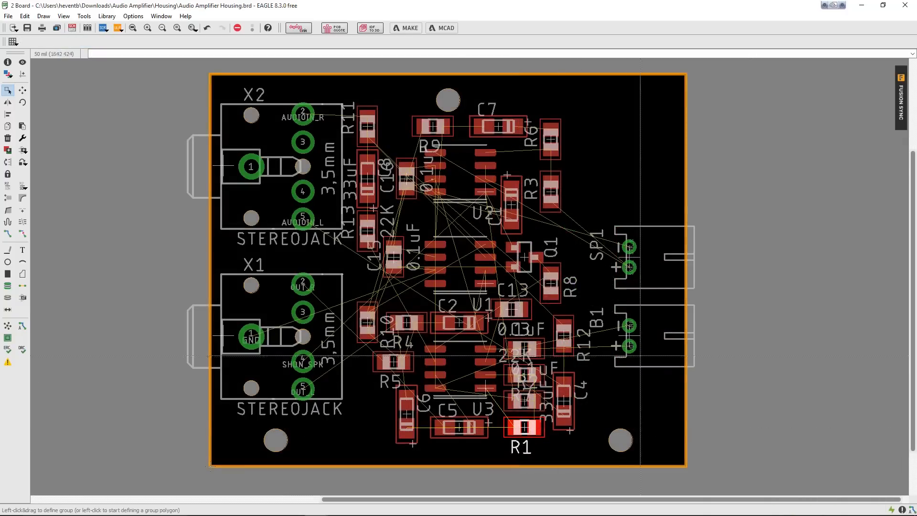
click(910, 98)
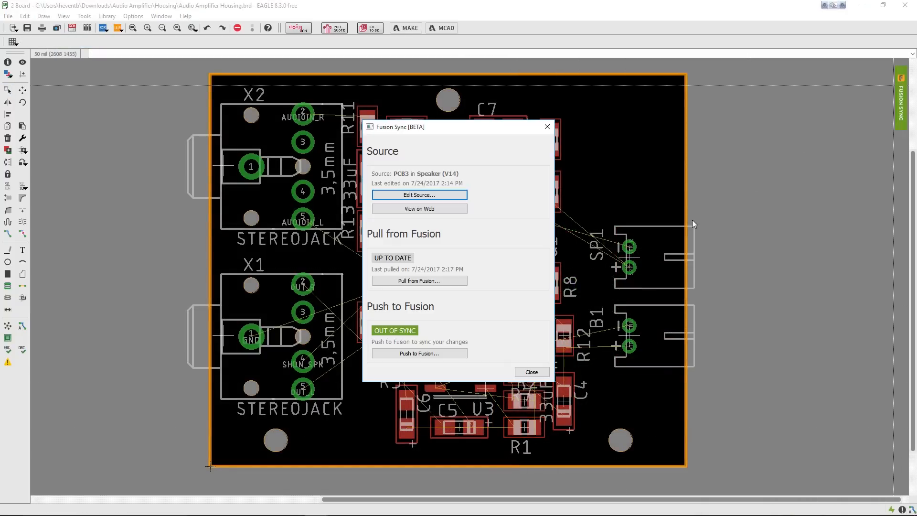
Step: Push the updated EAGLE board layout to Fusion 360
click(419, 354)
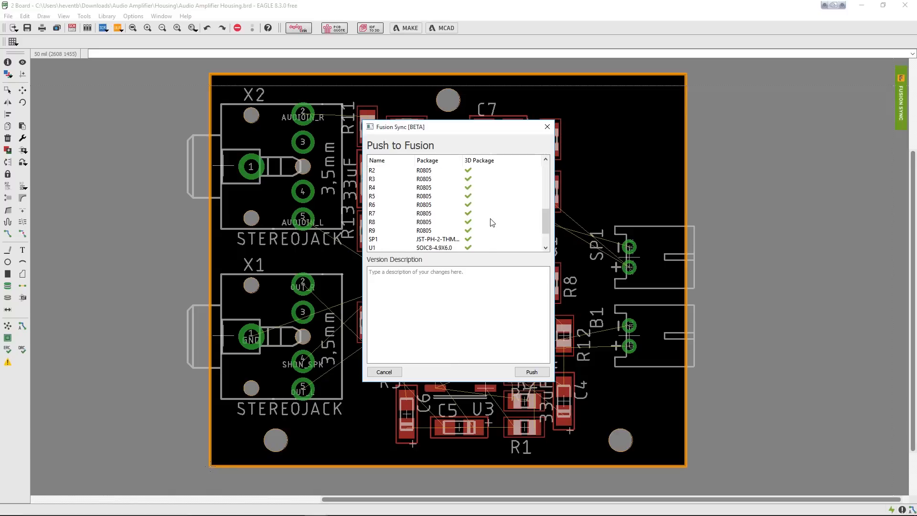
click(531, 372)
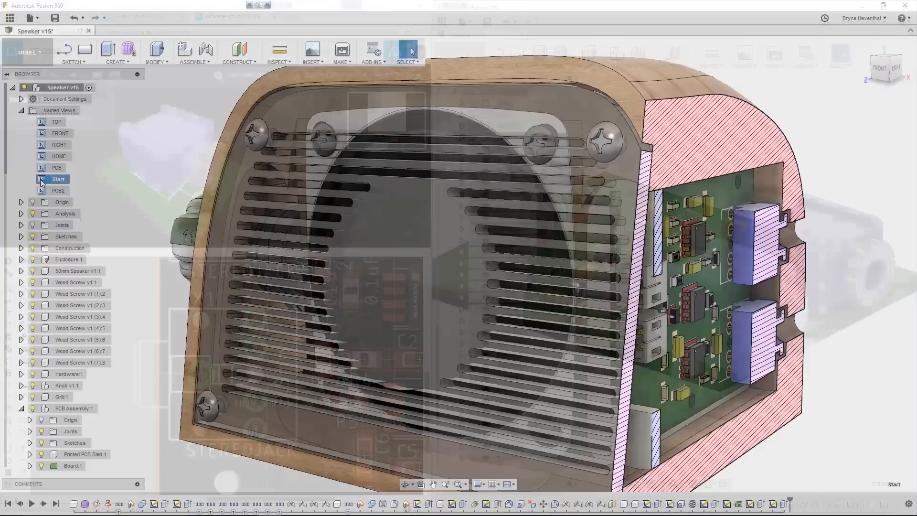
Step: Restore the saved Start named view
click(57, 167)
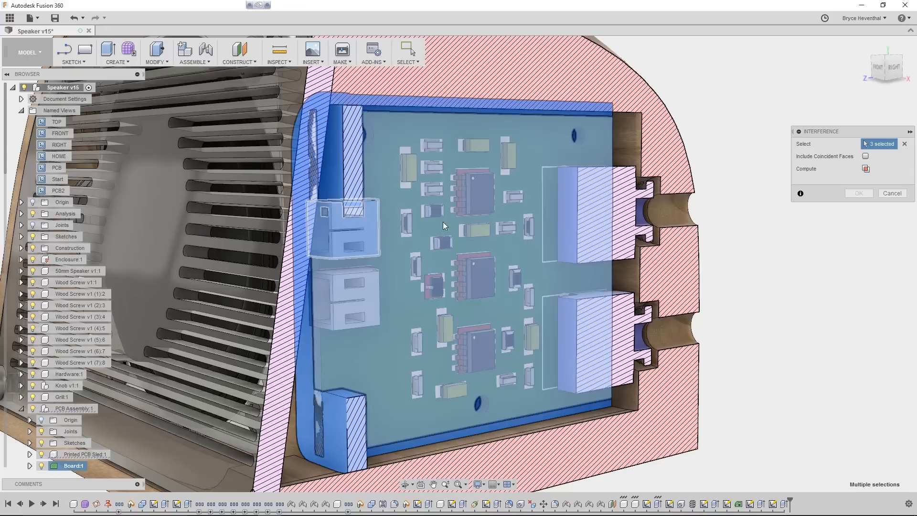
Step: Compute interferences, then add the markup note 'Found Interference with Board. Made Change to Board Shape'
click(866, 168)
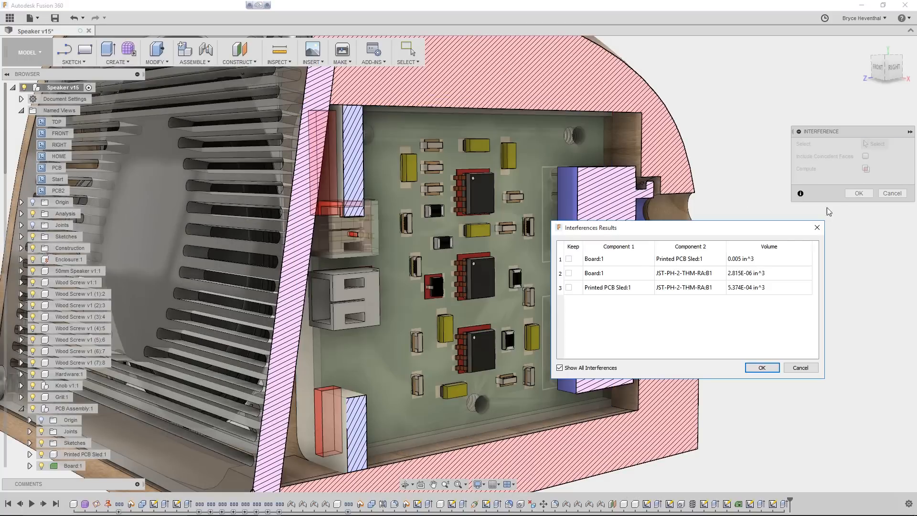
click(761, 367)
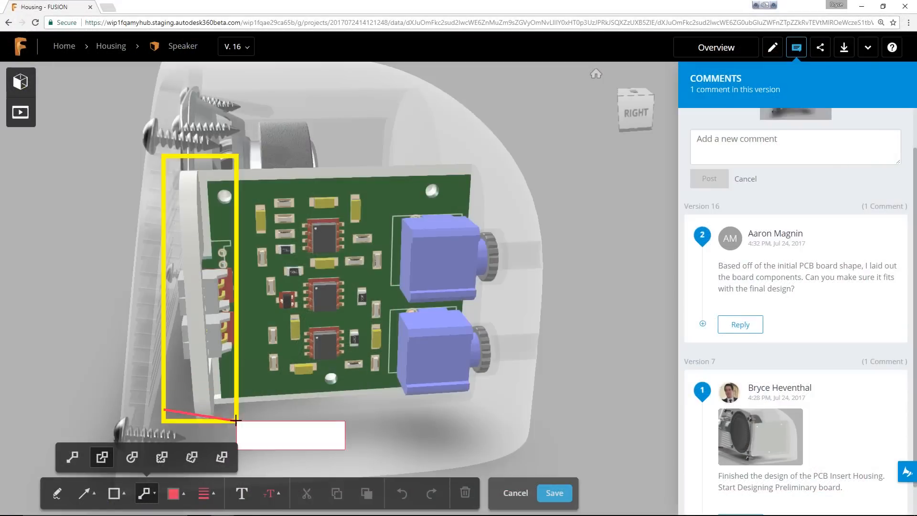
text(Found Interference with Board. Made Change to Board Shape)
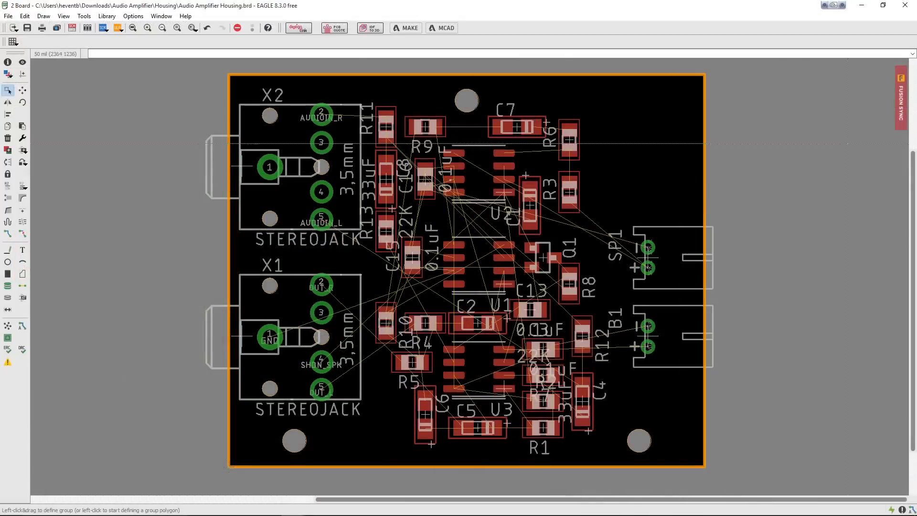
Step: Pull the revised stepped board outline from Fusion into EAGLE
click(900, 97)
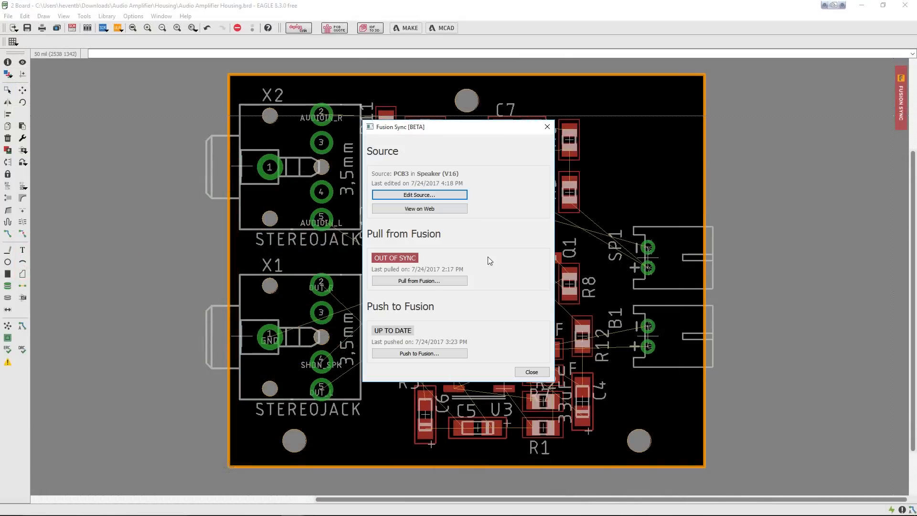
click(419, 281)
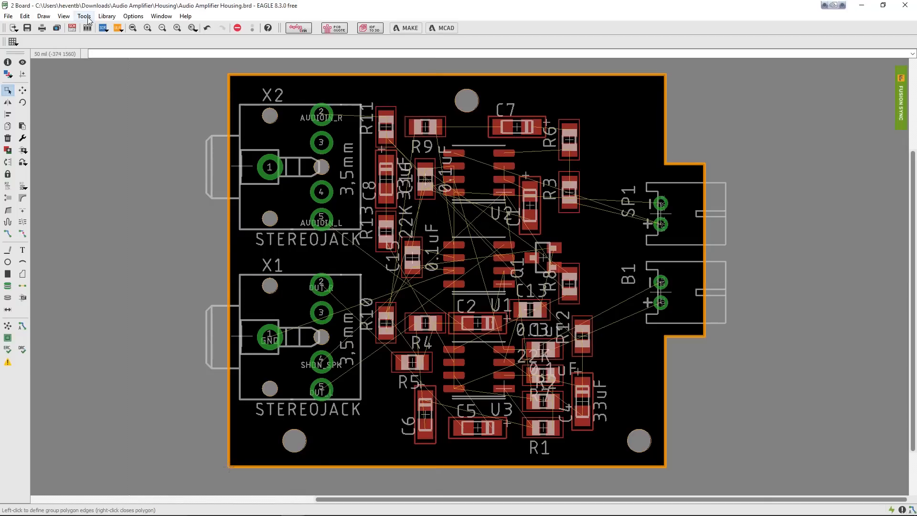
click(84, 16)
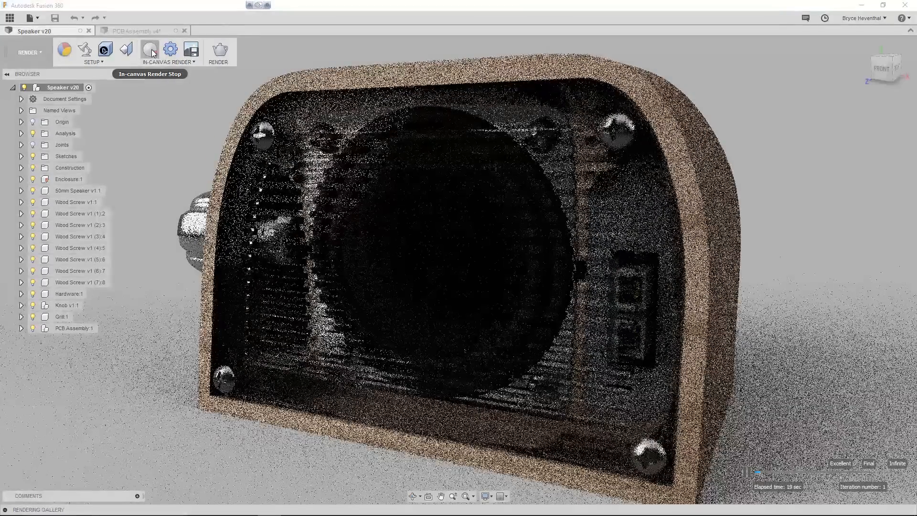
Step: Stop the in-canvas render of the wooden speaker enclosure
click(140, 31)
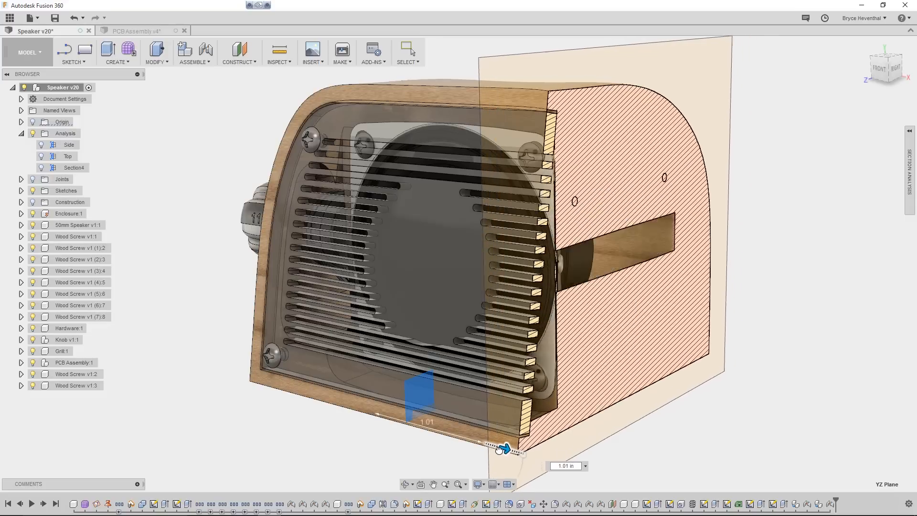
Step: Drag the YZ section plane to about 0.388 in
drag(504, 448, 435, 430)
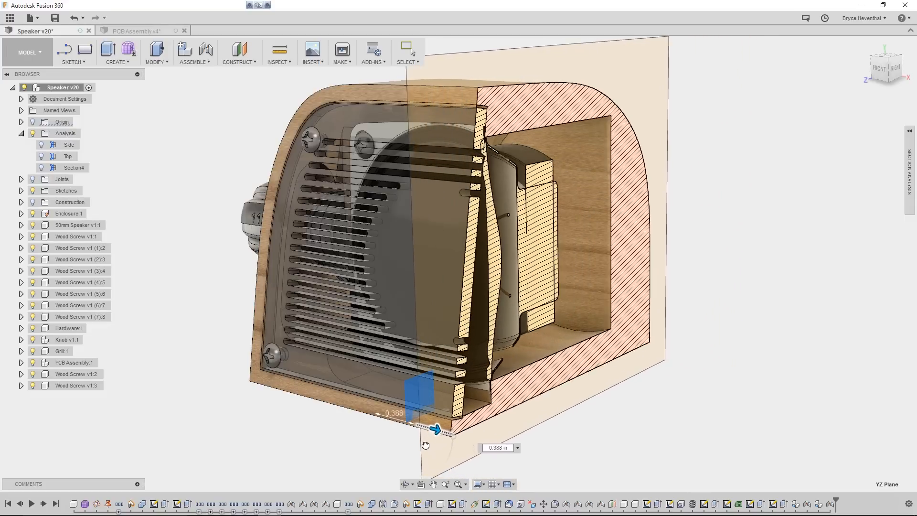